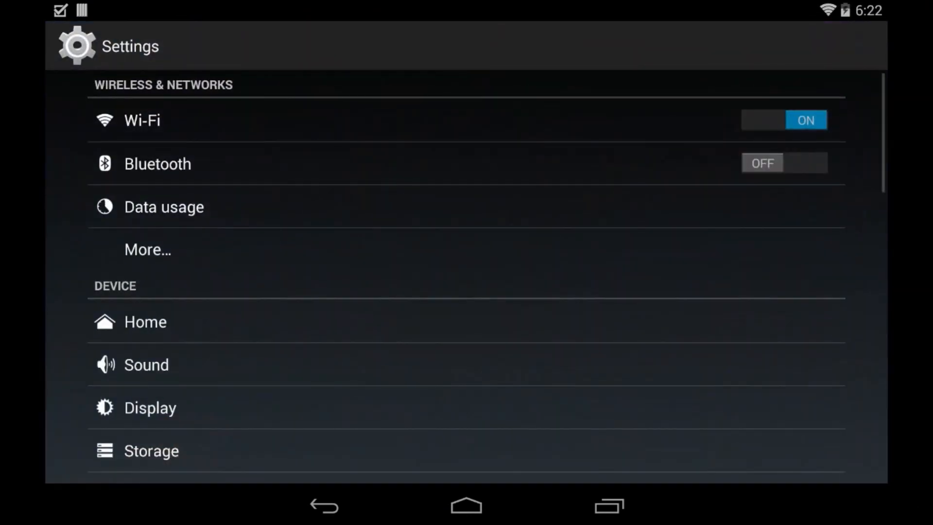
- Open Apps in Settings and scroll the ALL list down to Google Search
scroll("down", 3)
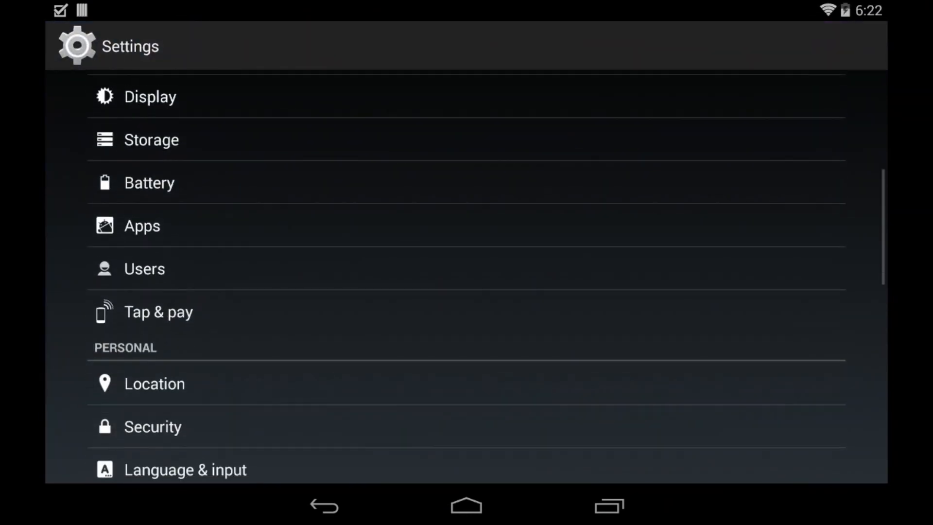
left_click(141, 225)
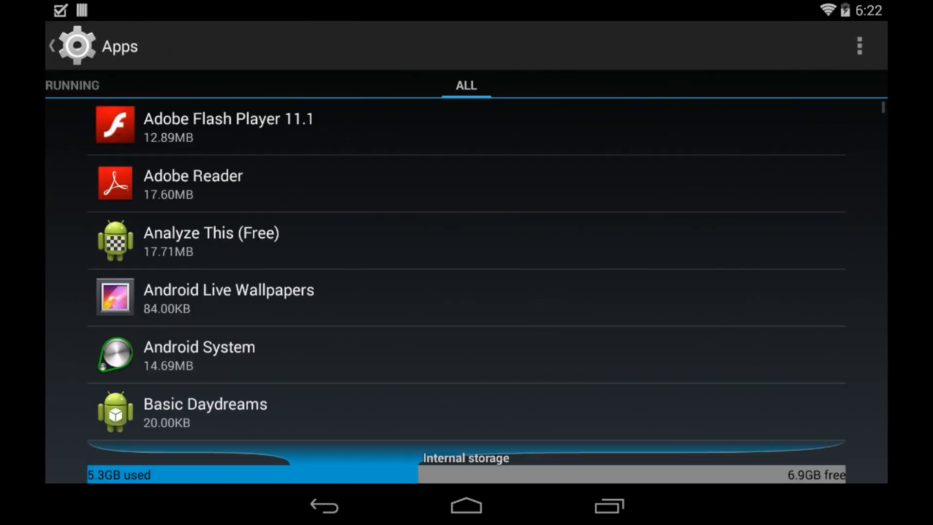
scroll("down", 3)
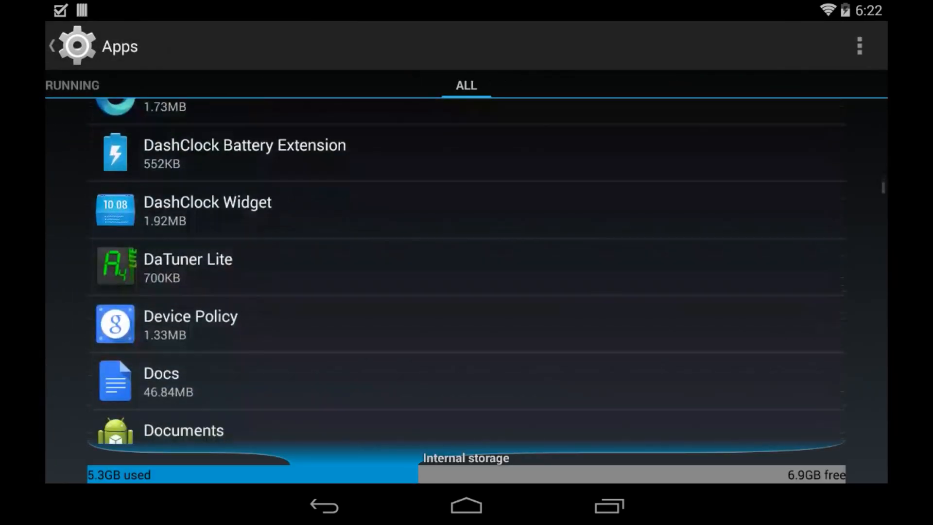
scroll("down", 3)
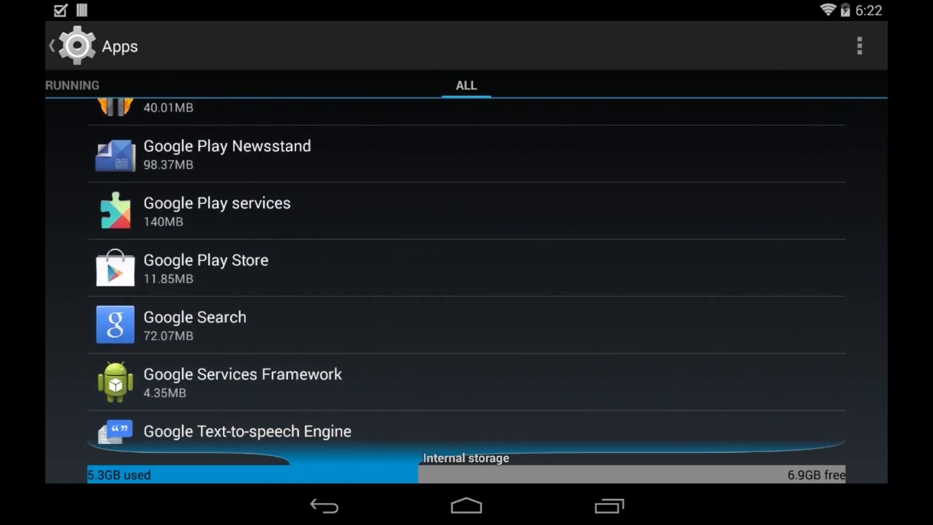
- Open Google Search's settings page, where Google Now is turned on
left_click(217, 210)
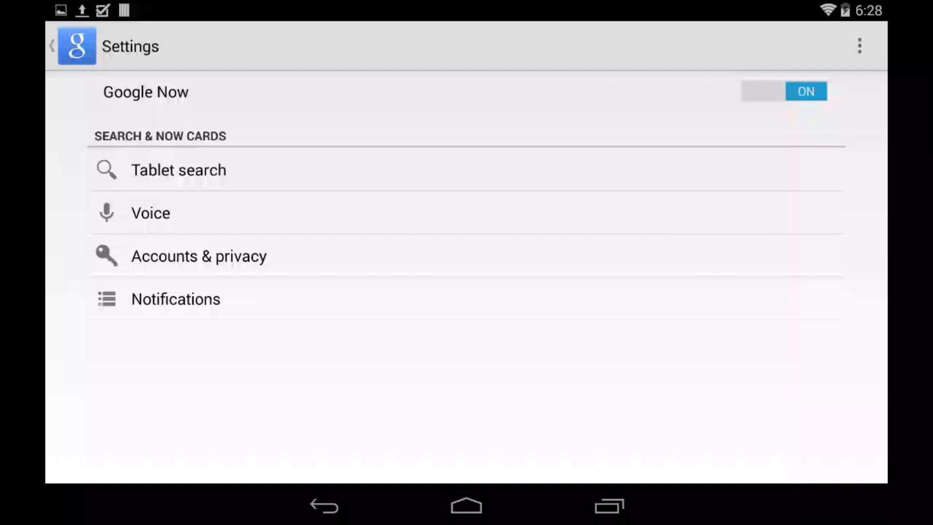
- Turn on "Ok Google" detection under Voice settings and confirm it
left_click(151, 212)
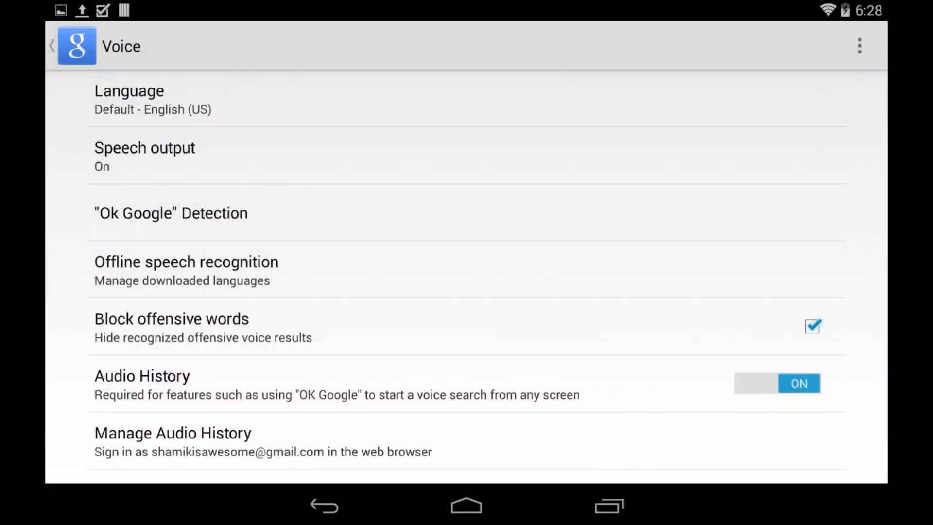
left_click(170, 212)
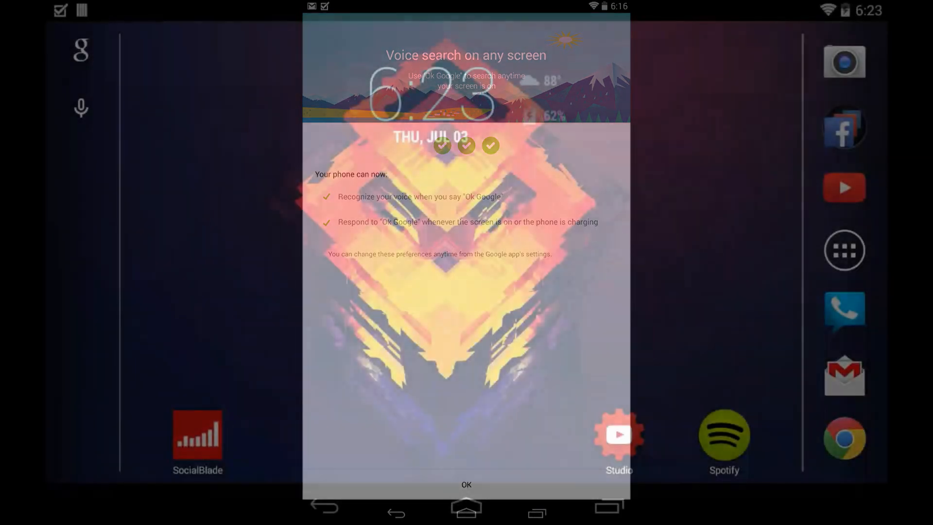
- From the home screen, ask "Ok Google" how tall the Eiffel Tower is, then voice-launch Calculator
left_click(466, 485)
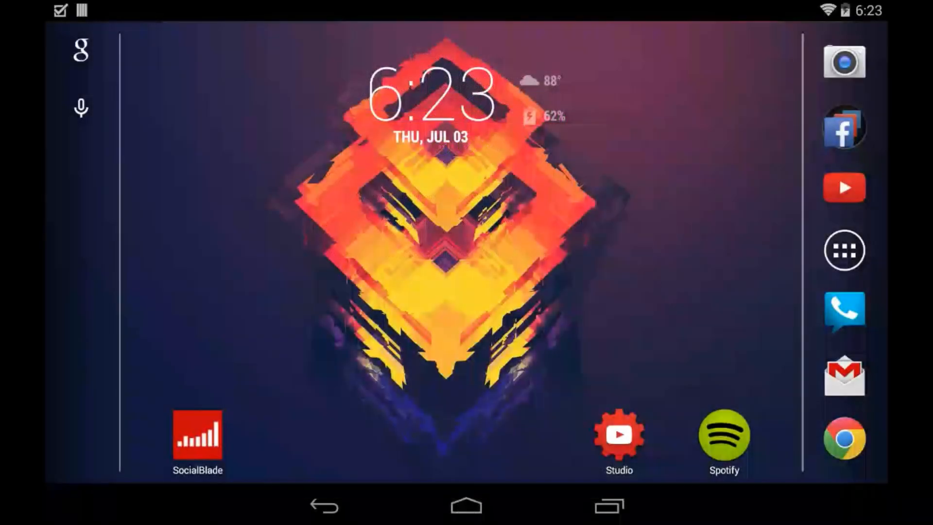
left_click(81, 50)
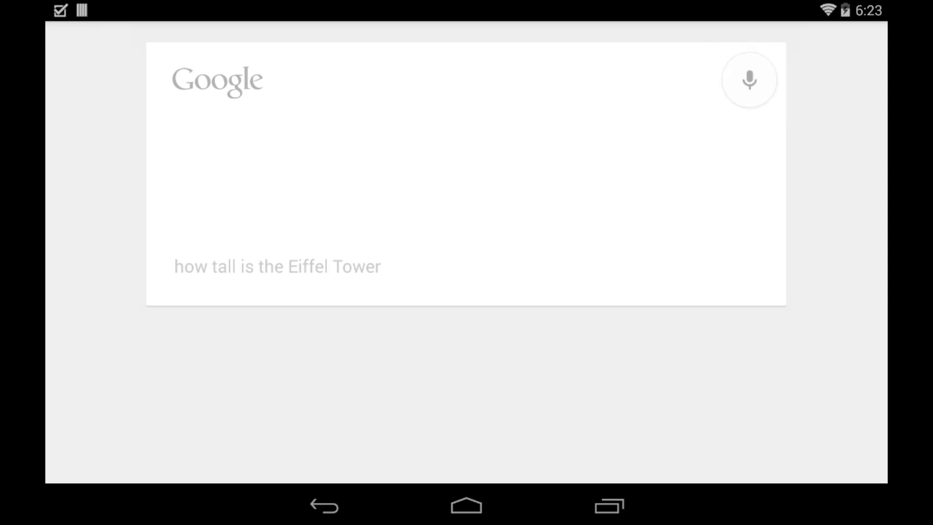
left_click(749, 80)
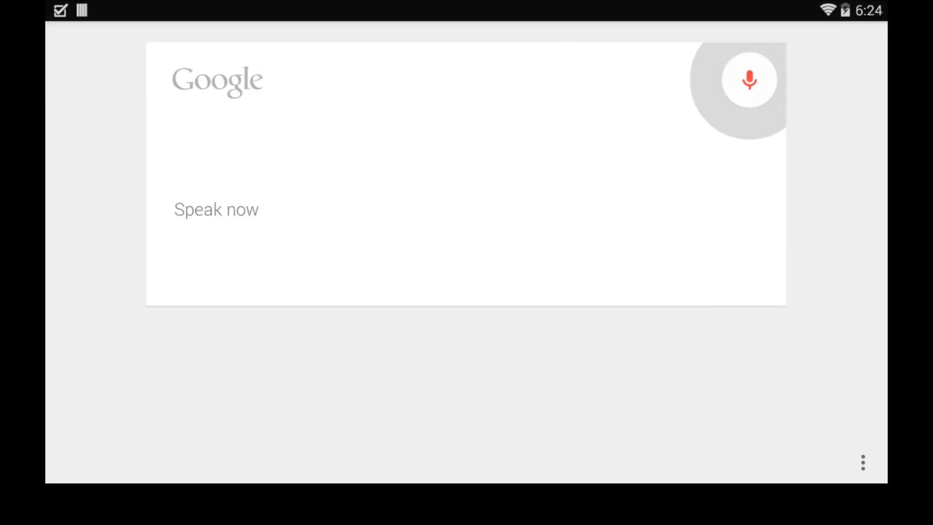
left_click(749, 79)
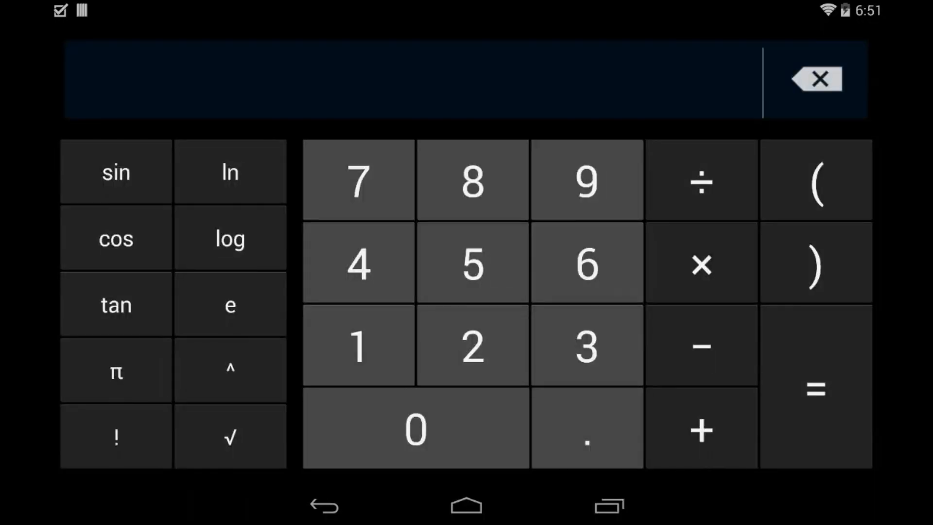
- Enter 9×6 in Calculator, then say "Ok Google, what's this song" to identify music
left_click(586, 262)
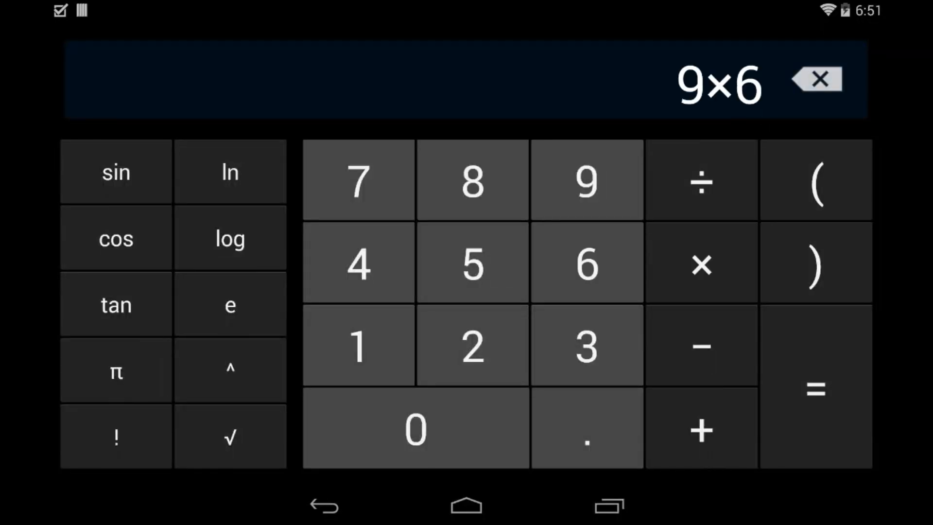
left_click(586, 345)
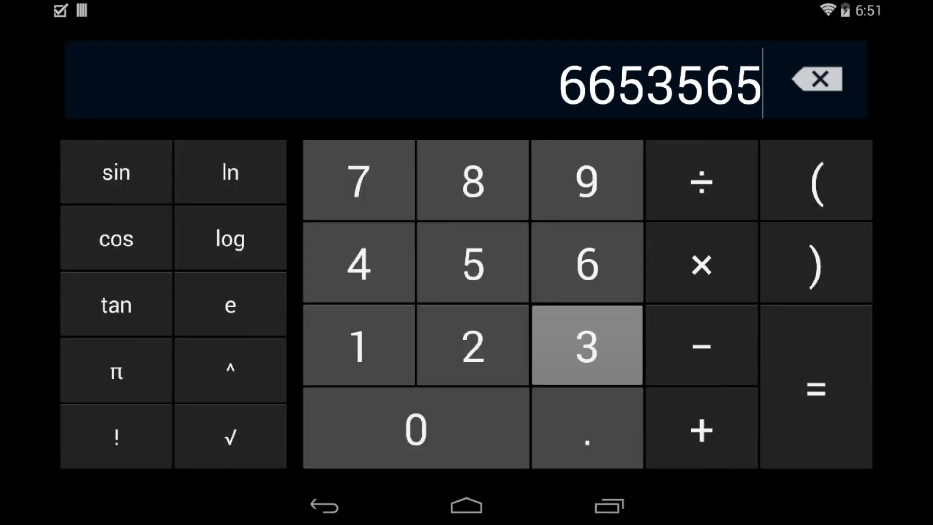
left_click(817, 79)
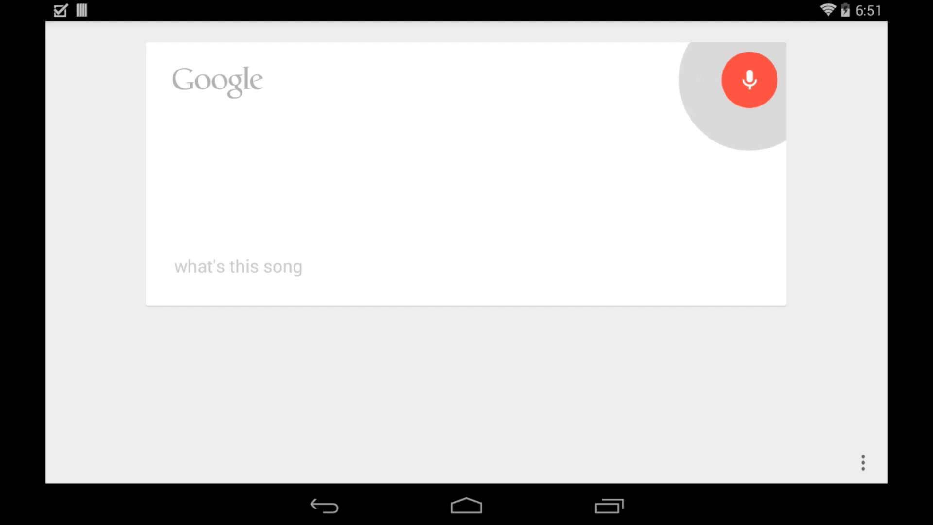
left_click(749, 80)
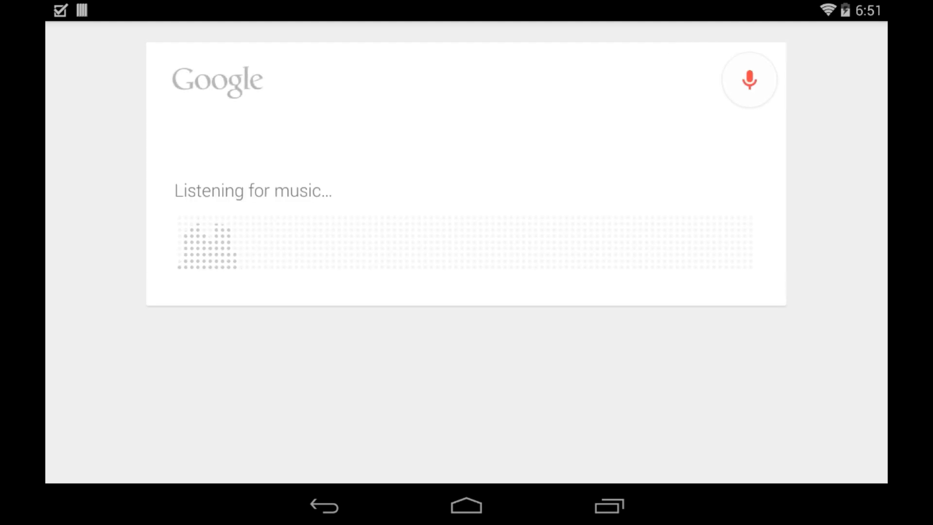